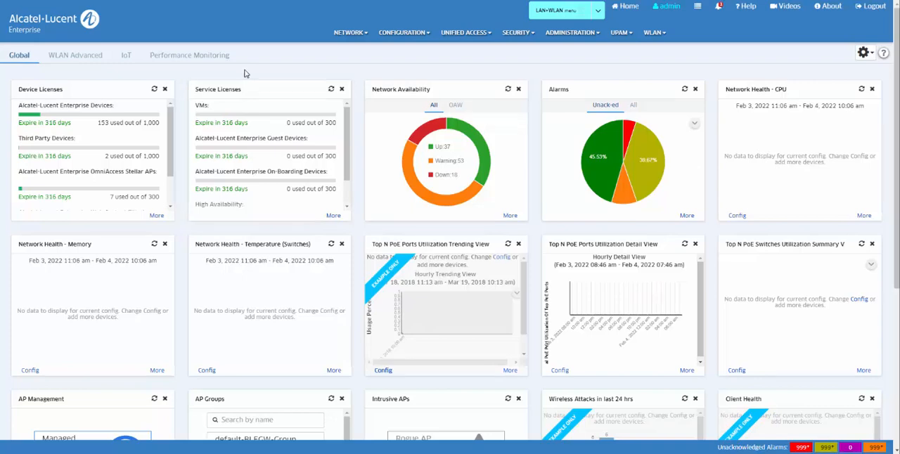
# Step: Expand the NETWORK menu to show discovery, topology and provisioning options
pyautogui.click(348, 32)
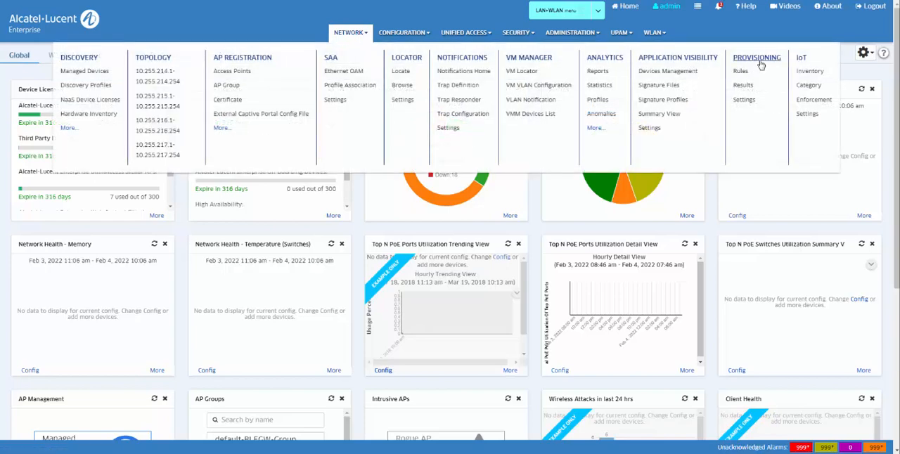
# Step: Go to the Provisioning Rules page, currently listing no rules
pyautogui.click(739, 70)
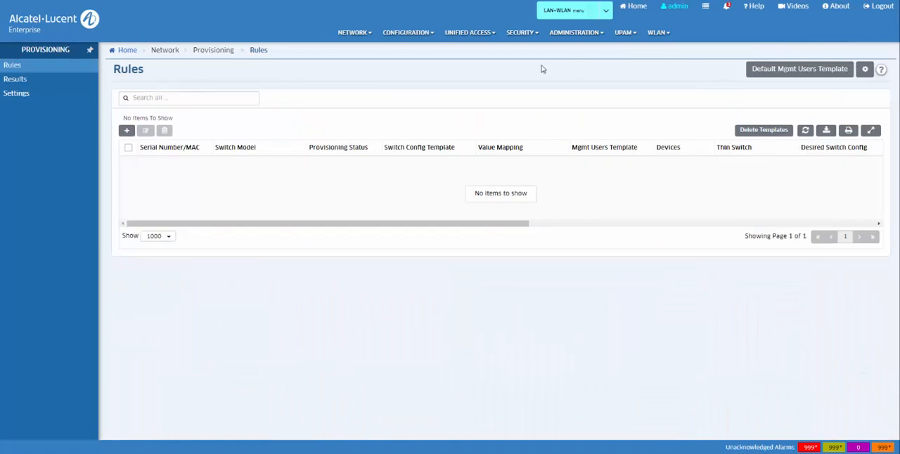
pyautogui.moveTo(399, 101)
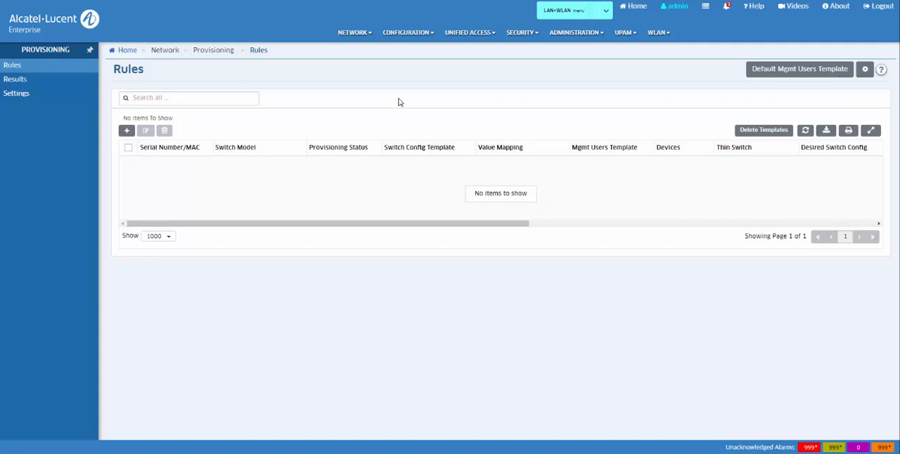
pyautogui.moveTo(231, 126)
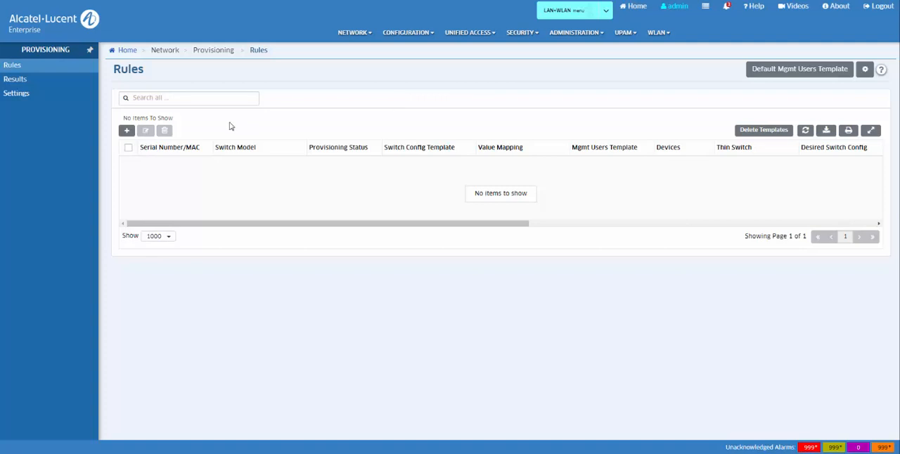
# Step: Add a new provisioning rule row with serial number 'm096000' entered
pyautogui.click(126, 131)
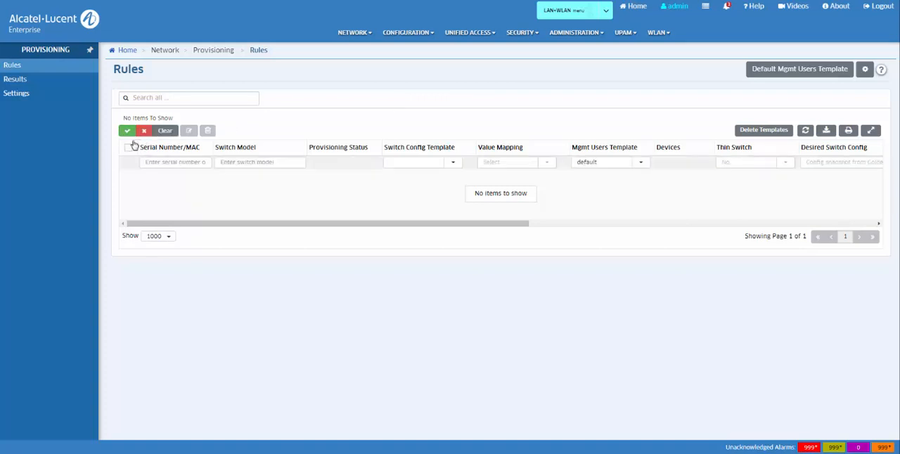
pyautogui.click(174, 162)
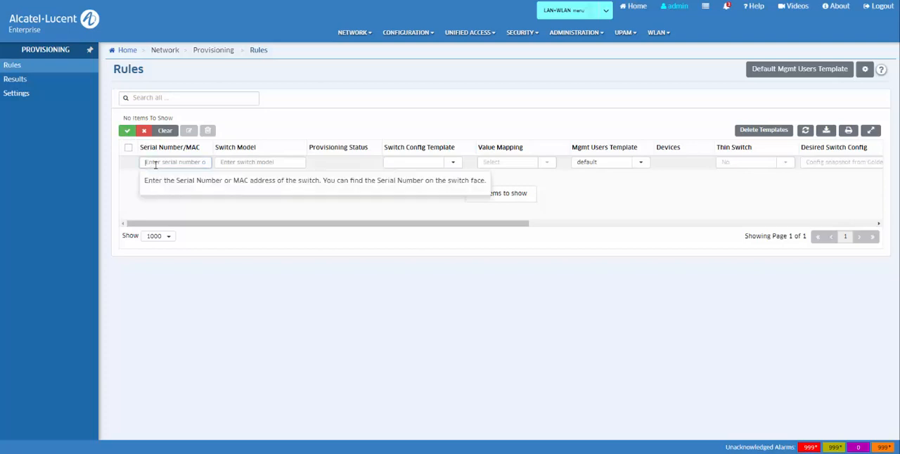
pyautogui.write('m')
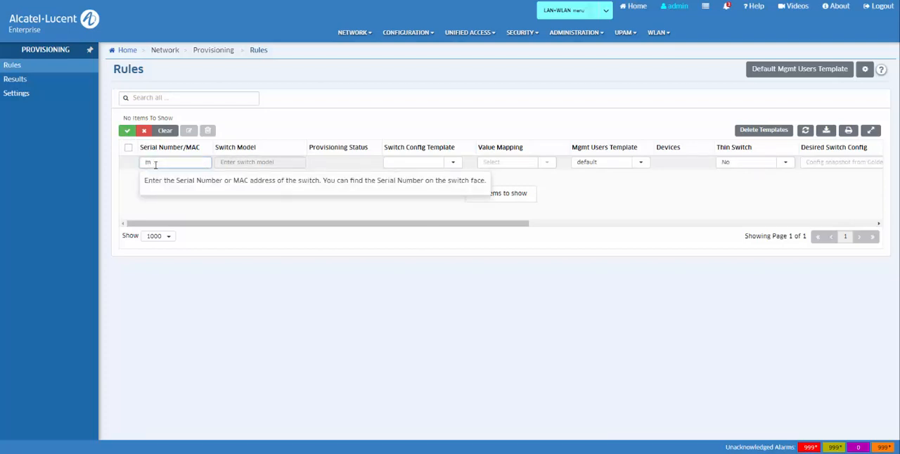
pyautogui.write('09')
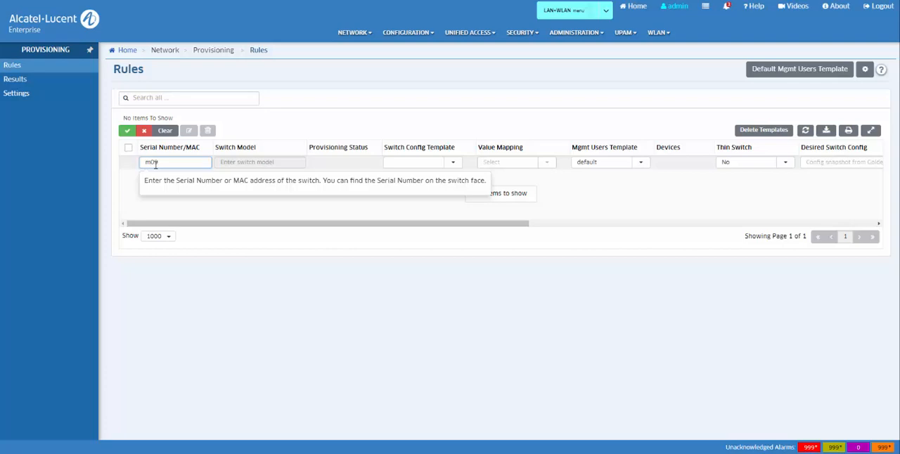
pyautogui.write('6000')
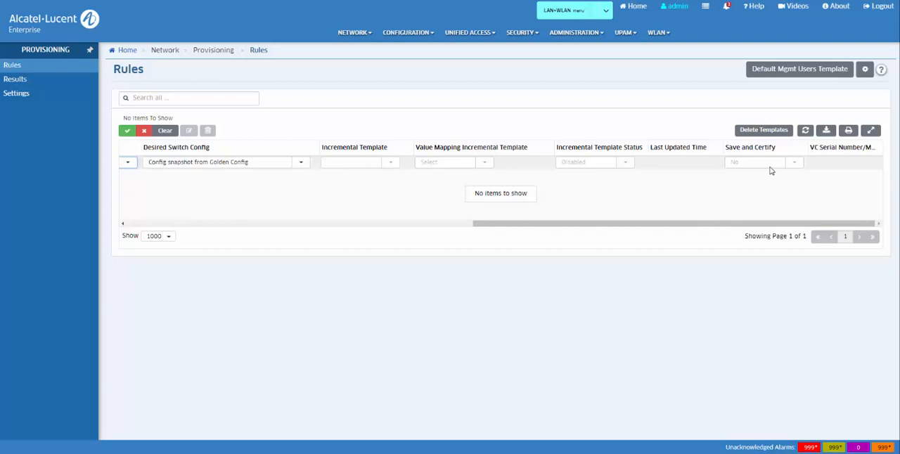
pyautogui.moveTo(765, 161)
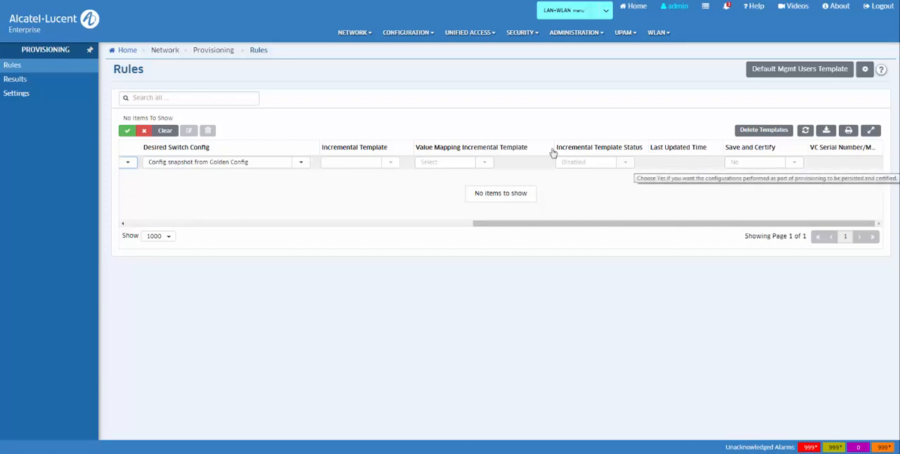
# Step: Show the Desired Switch Config choices for the draft rule
pyautogui.click(300, 163)
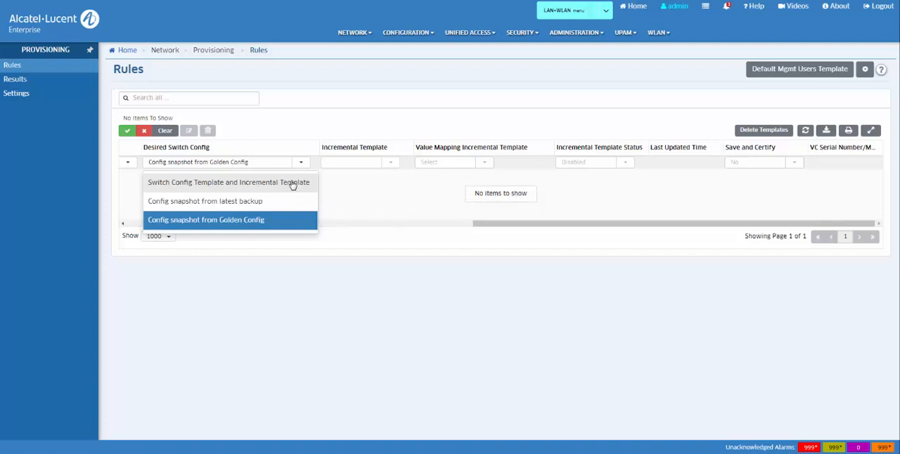
pyautogui.moveTo(298, 202)
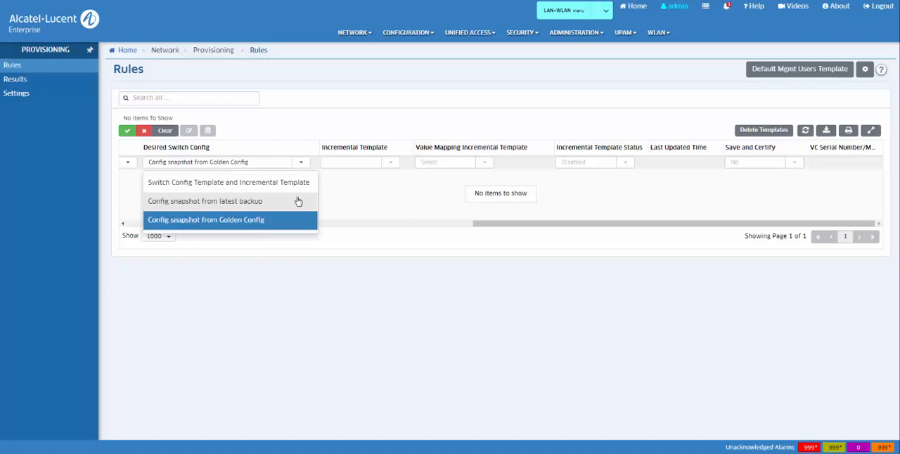
pyautogui.moveTo(298, 203)
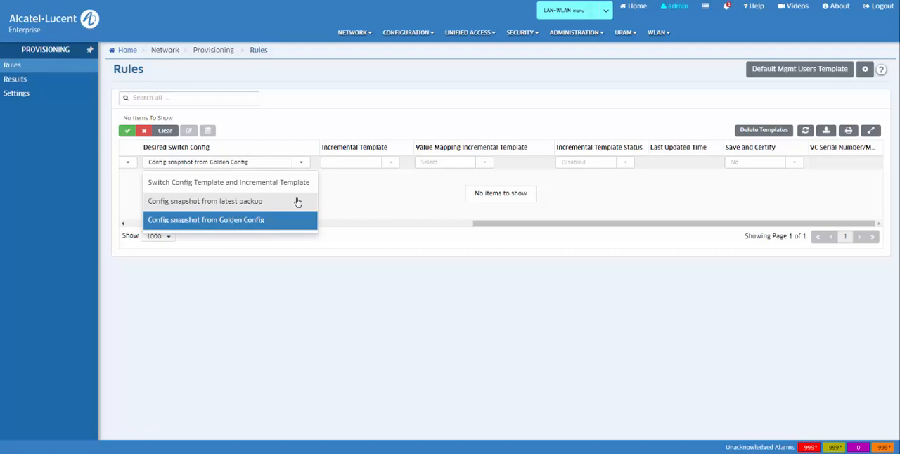
pyautogui.moveTo(293, 222)
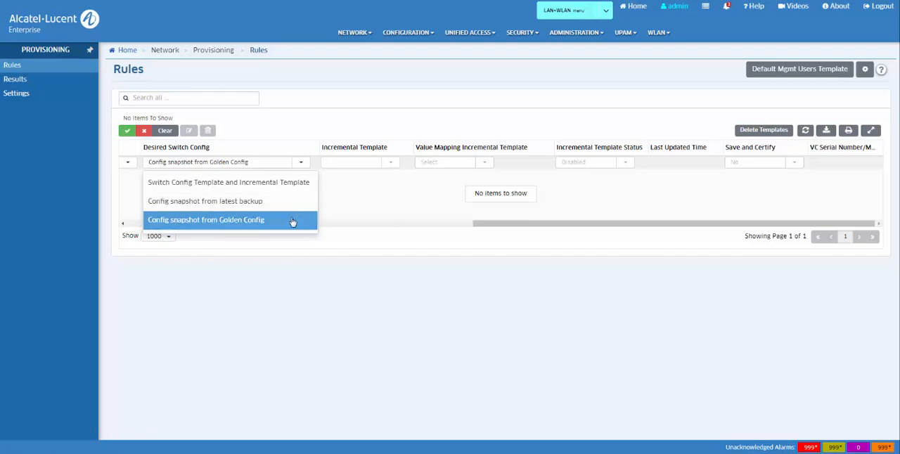
pyautogui.moveTo(290, 219)
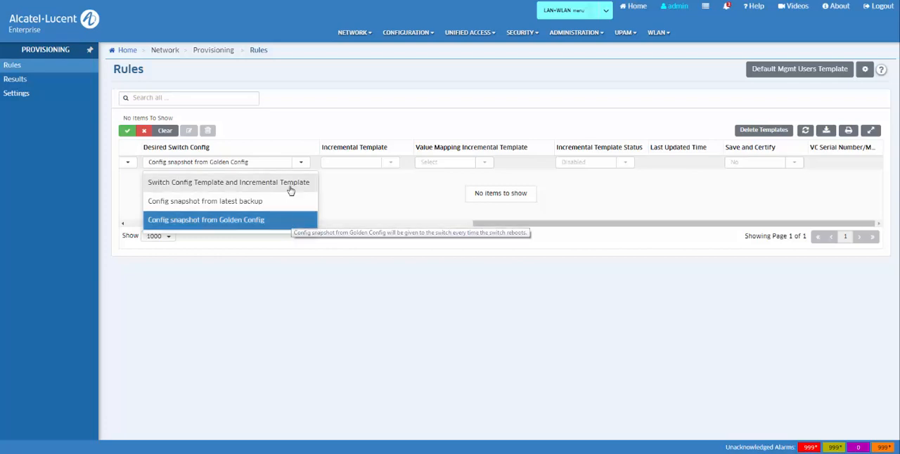
# Step: Set the rule to Switch Config Template and Incremental Template and save it
pyautogui.click(228, 183)
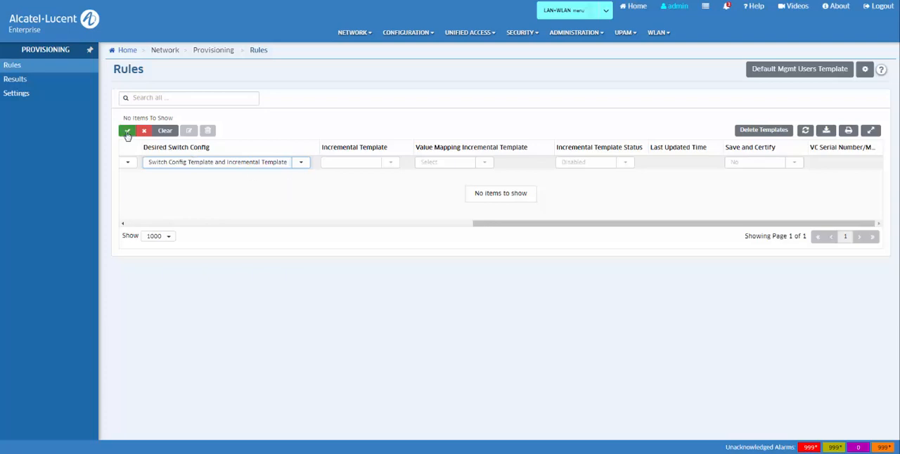
pyautogui.click(15, 79)
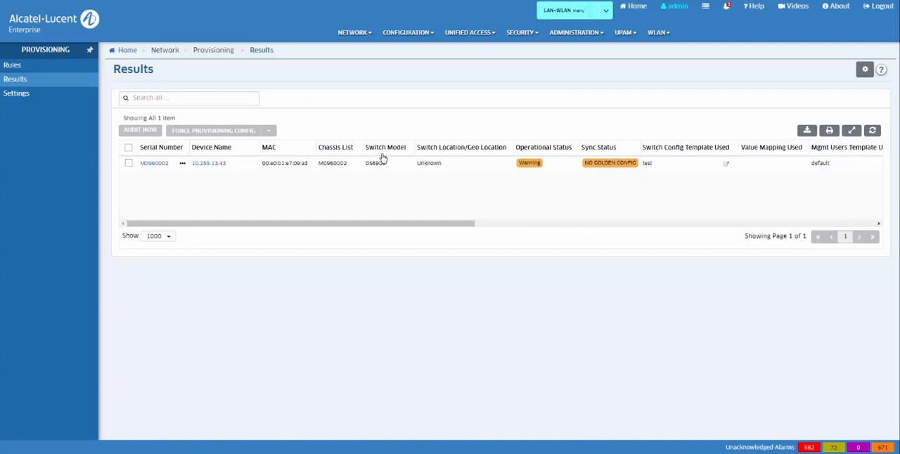
pyautogui.moveTo(215, 194)
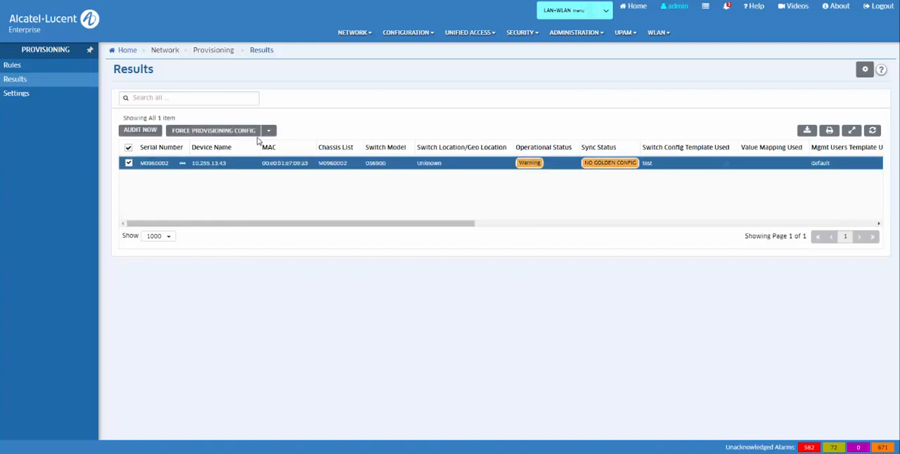
# Step: Select the switch row in Provisioning Results showing status Succeeded
pyautogui.click(267, 129)
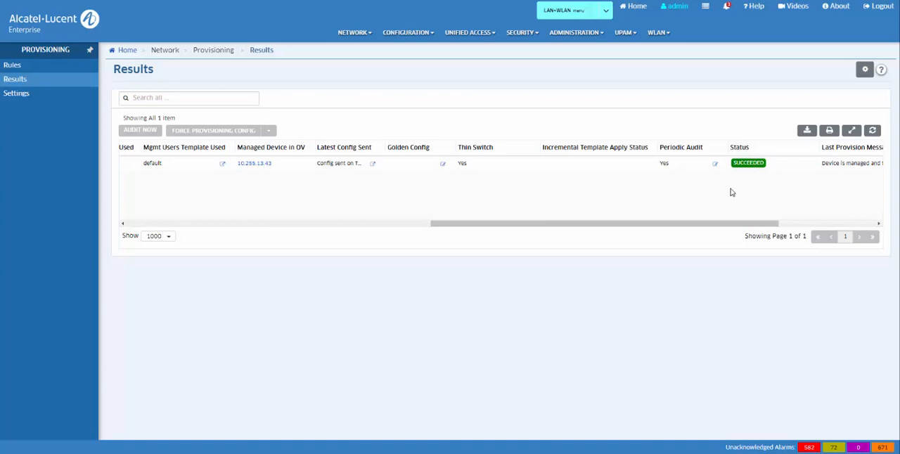
pyautogui.moveTo(744, 173)
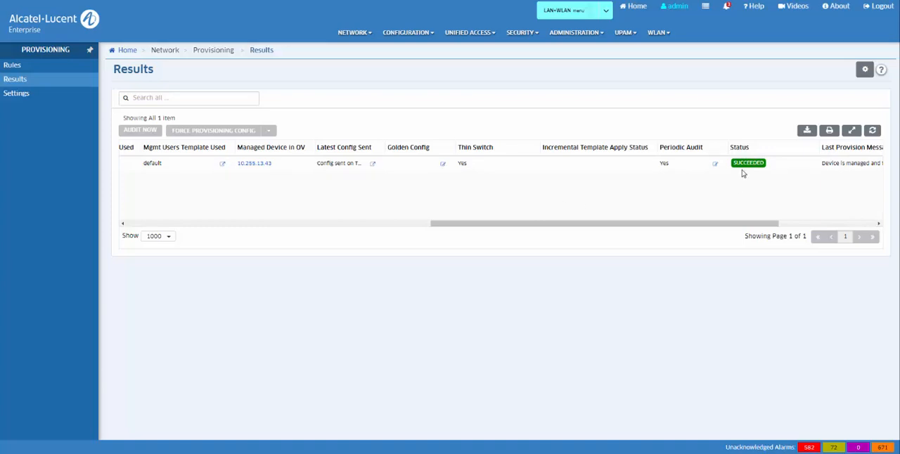
pyautogui.moveTo(823, 225)
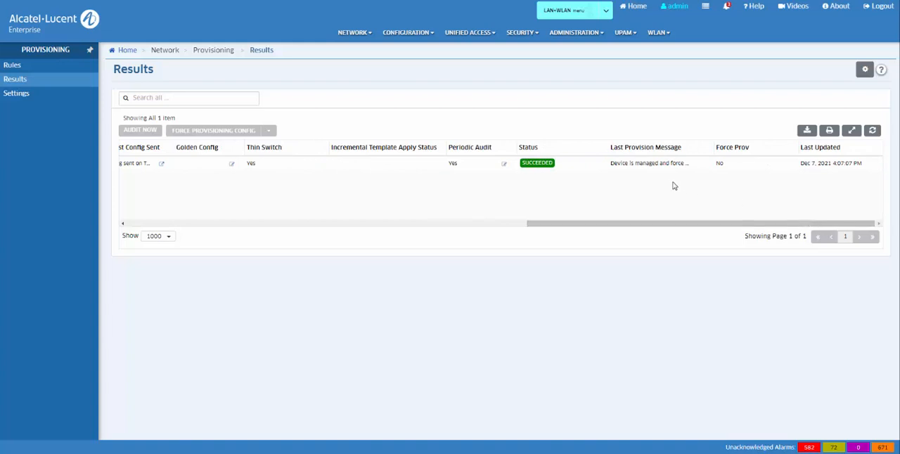
pyautogui.moveTo(664, 163)
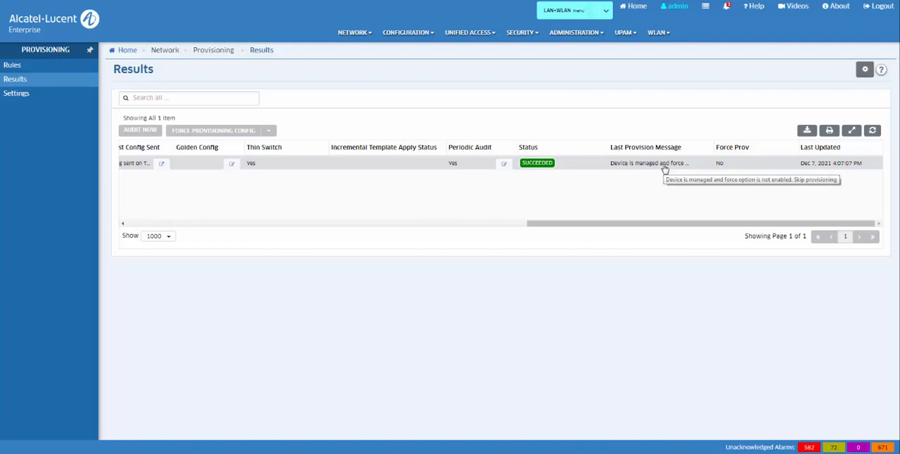
pyautogui.moveTo(765, 338)
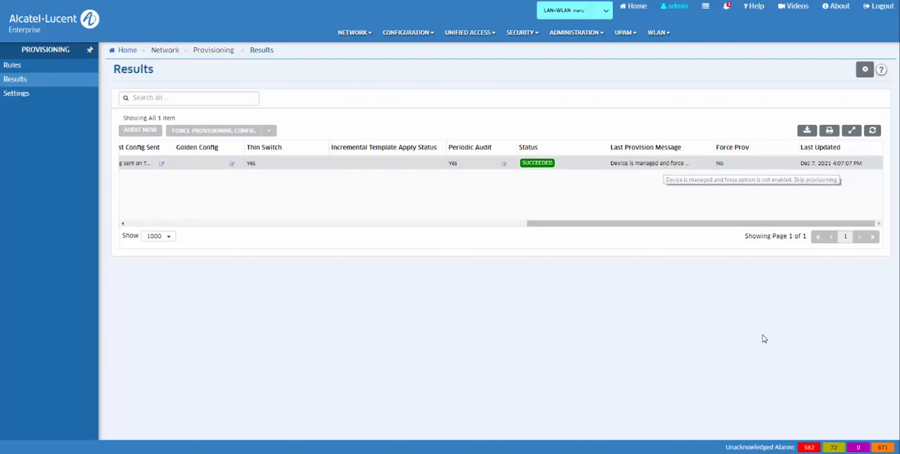